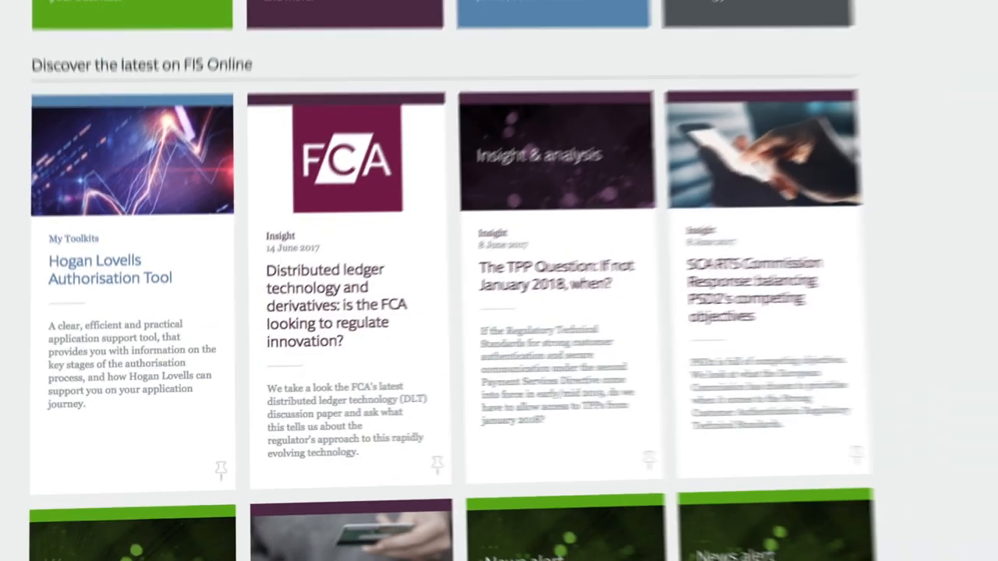
Complete the registration form with name, organisation, email and matching passwords, then register.
{"action": "left_click", "coordinate": [741, 288]}
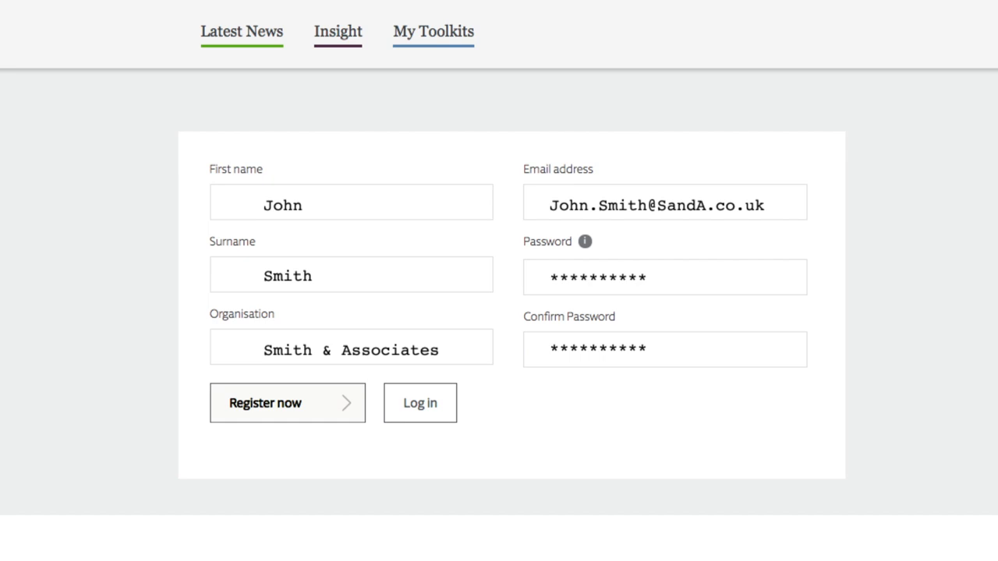
{"action": "left_click", "coordinate": [286, 403]}
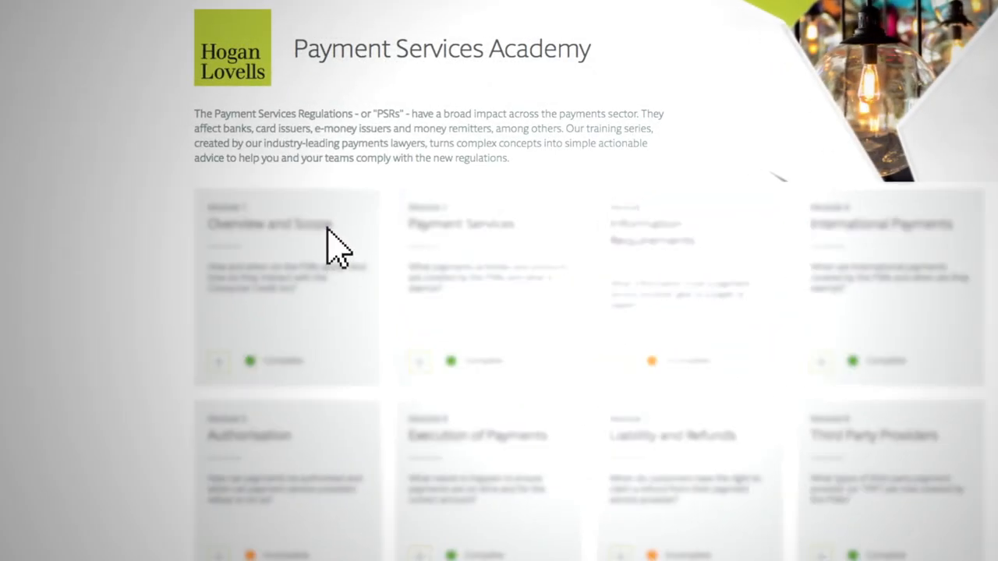
Open the Module 1 'Overview and Scope' card in the Payment Services Academy.
{"action": "left_click", "coordinate": [278, 226]}
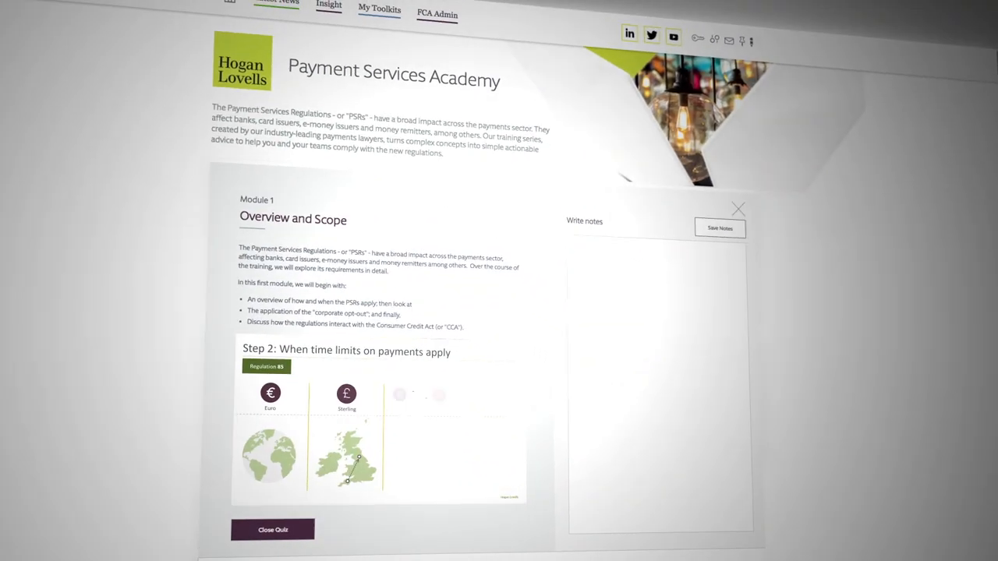